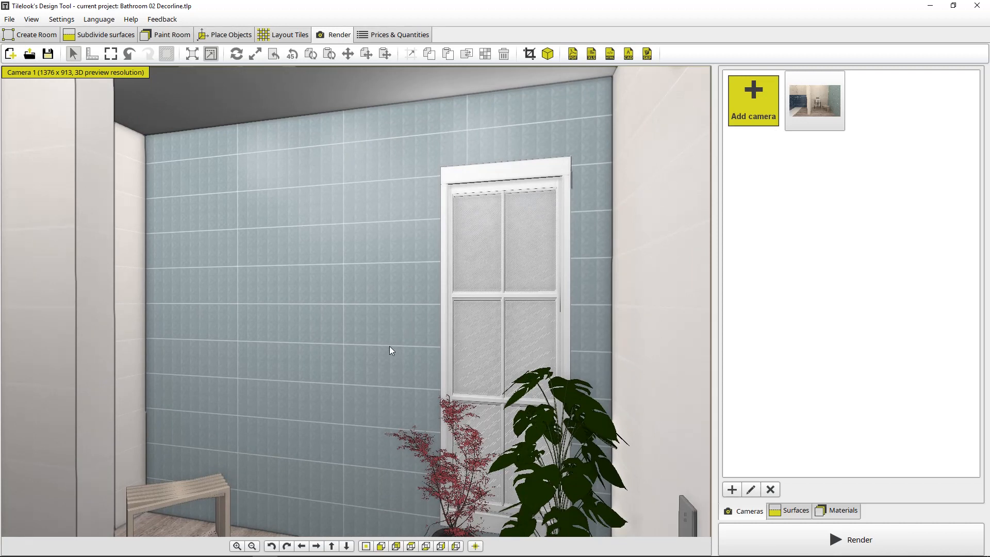
{"action": "mouse_move", "coordinate": [377, 374]}
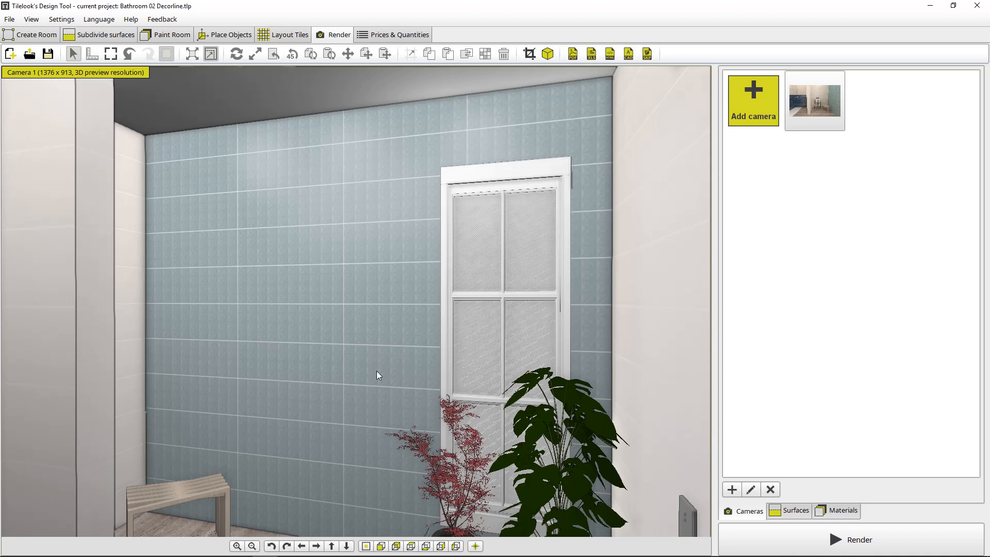
{"action": "mouse_move", "coordinate": [355, 377]}
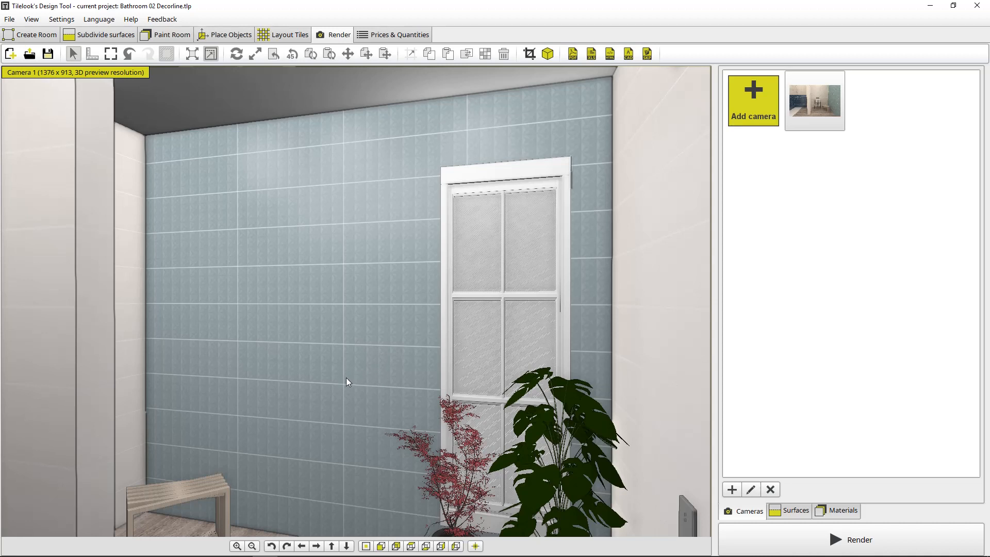
{"action": "mouse_move", "coordinate": [359, 409]}
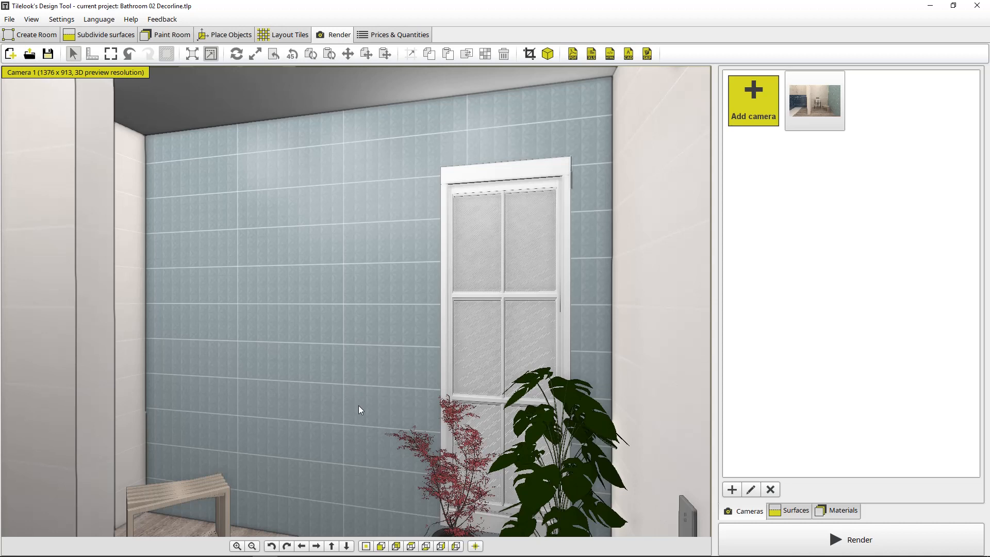
{"action": "mouse_move", "coordinate": [365, 416]}
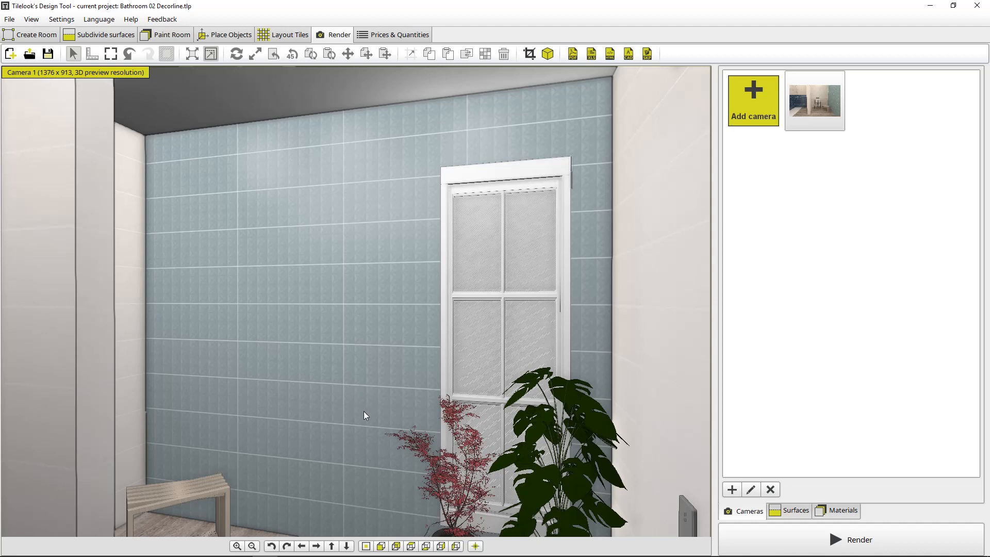
{"action": "mouse_move", "coordinate": [365, 406]}
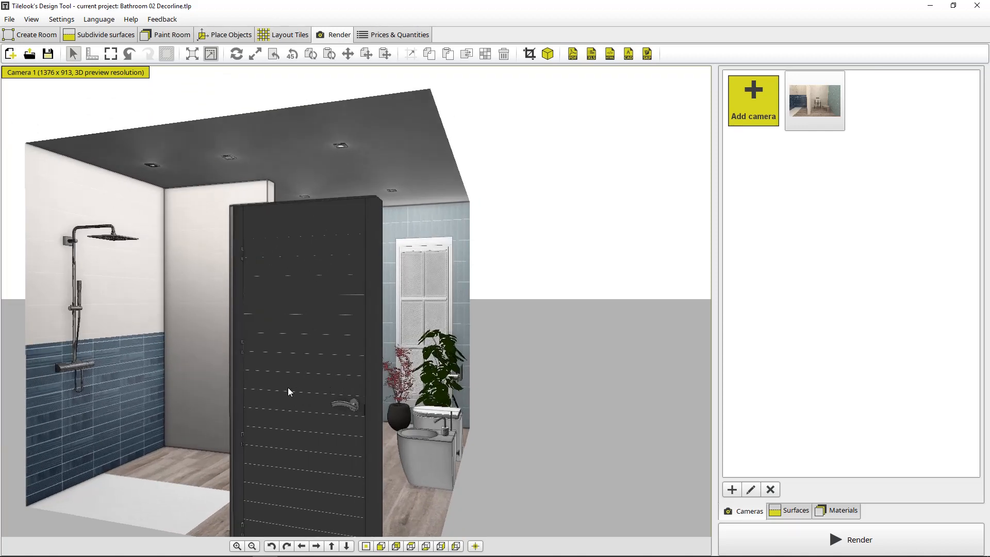
{"action": "mouse_move", "coordinate": [283, 378]}
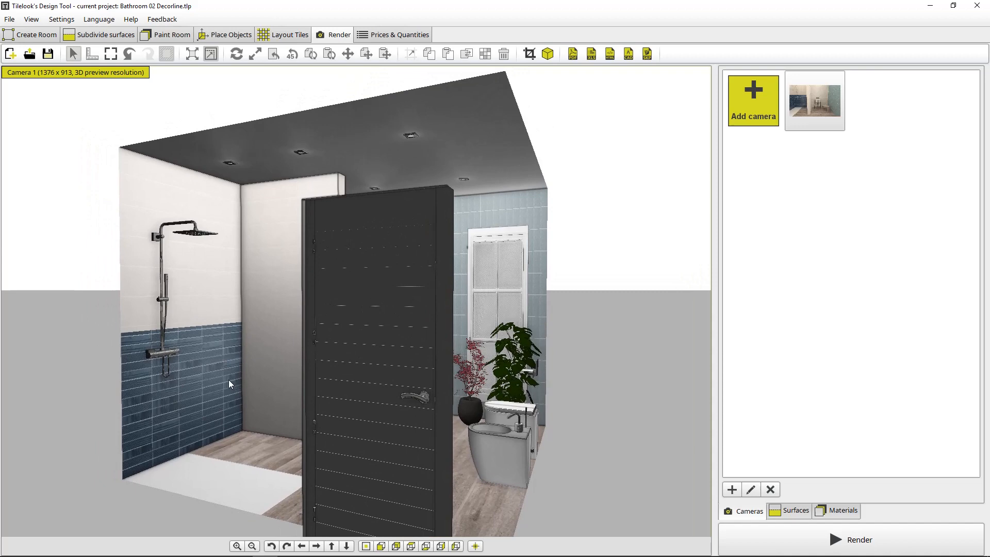
{"action": "mouse_move", "coordinate": [69, 206]}
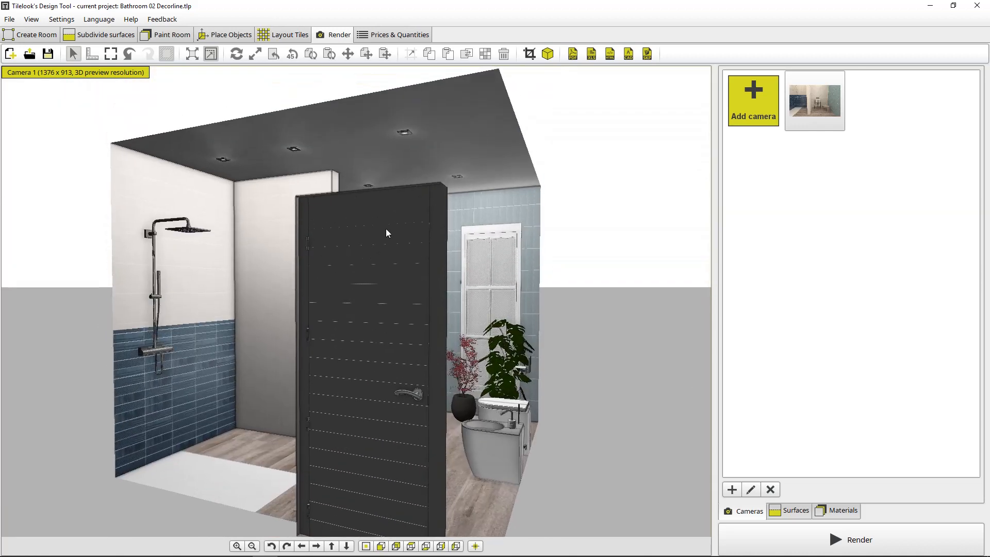
{"action": "mouse_move", "coordinate": [408, 342]}
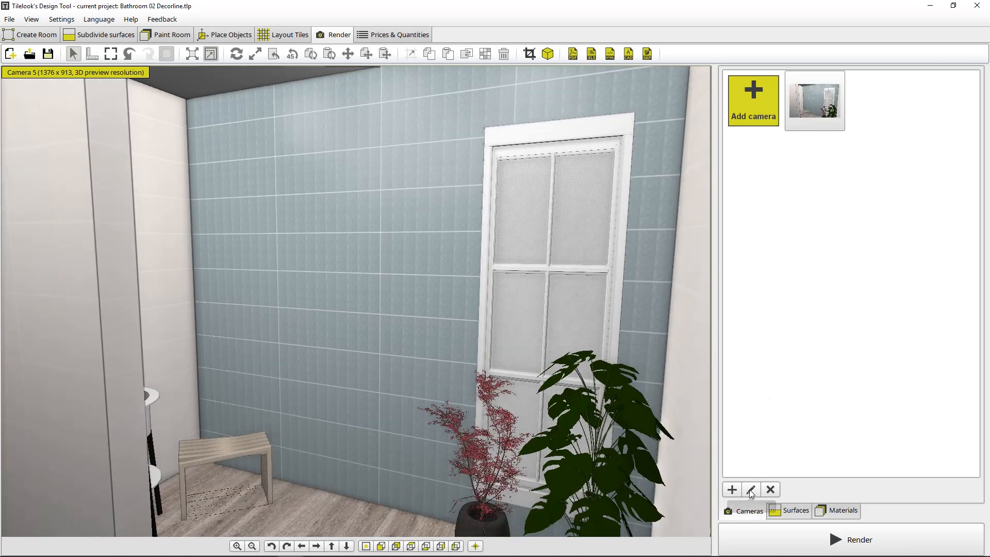
- Rename the new camera to 'VR Camera' and list its camera types
{"action": "left_click", "coordinate": [750, 489]}
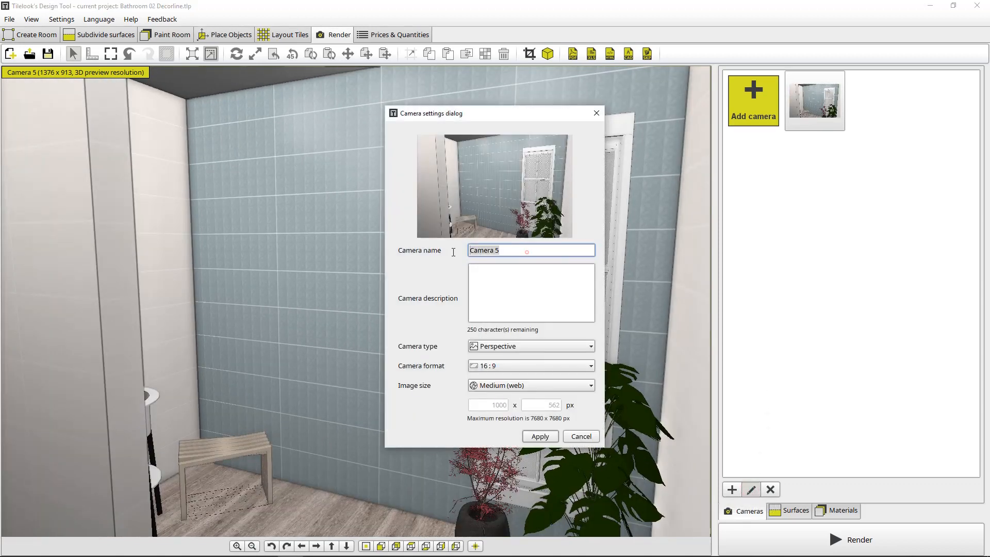
{"action": "type", "text": "VR"}
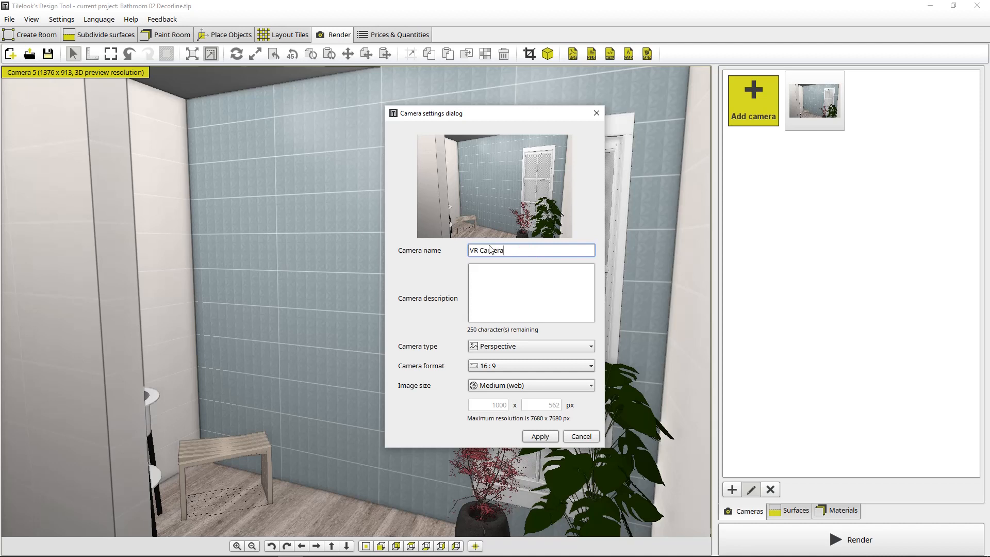
{"action": "left_click", "coordinate": [529, 347]}
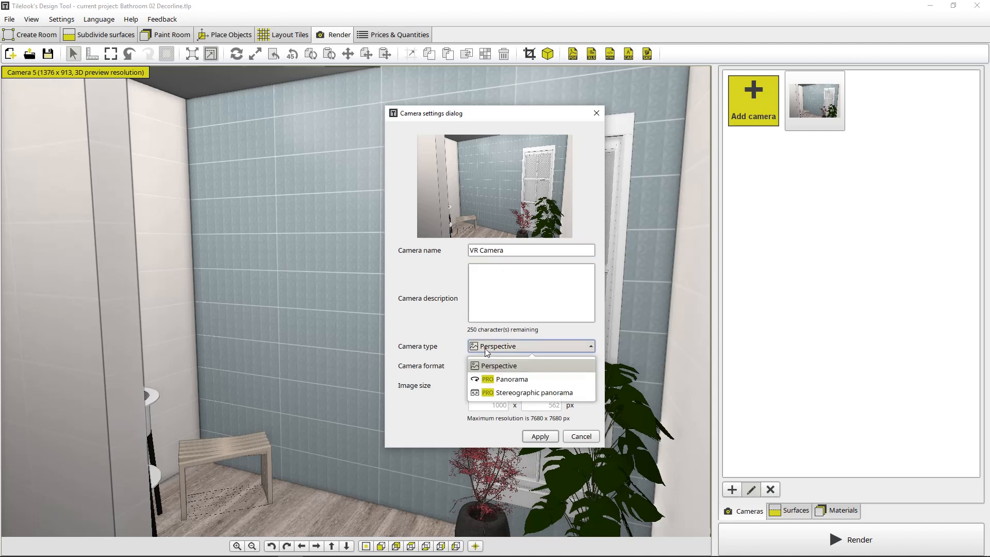
{"action": "mouse_move", "coordinate": [511, 378]}
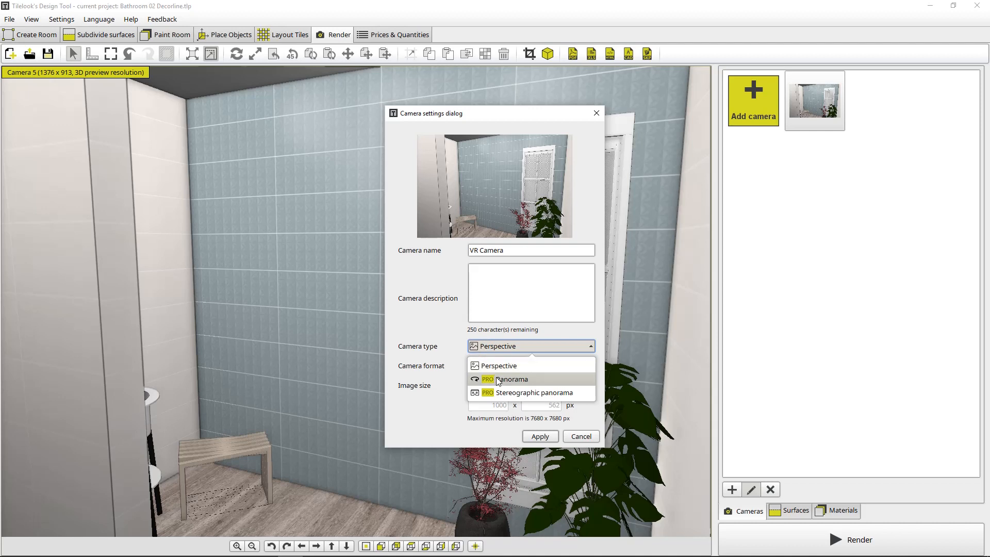
{"action": "mouse_move", "coordinate": [512, 396]}
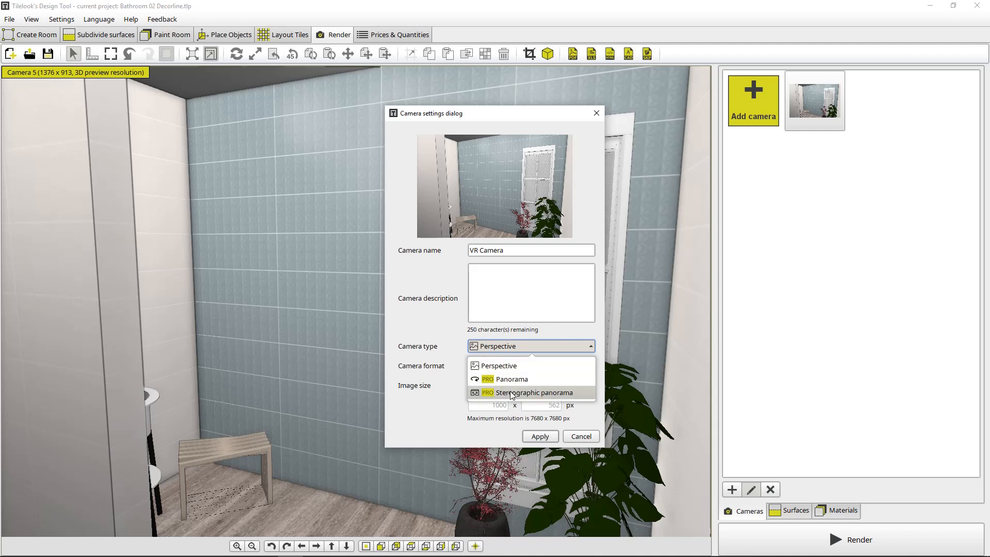
{"action": "mouse_move", "coordinate": [511, 378]}
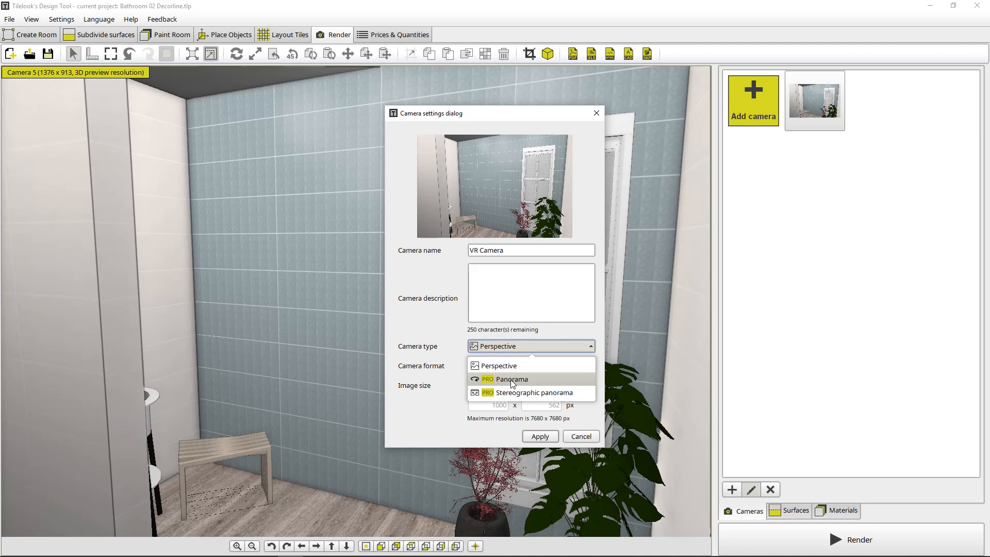
{"action": "mouse_move", "coordinate": [511, 392]}
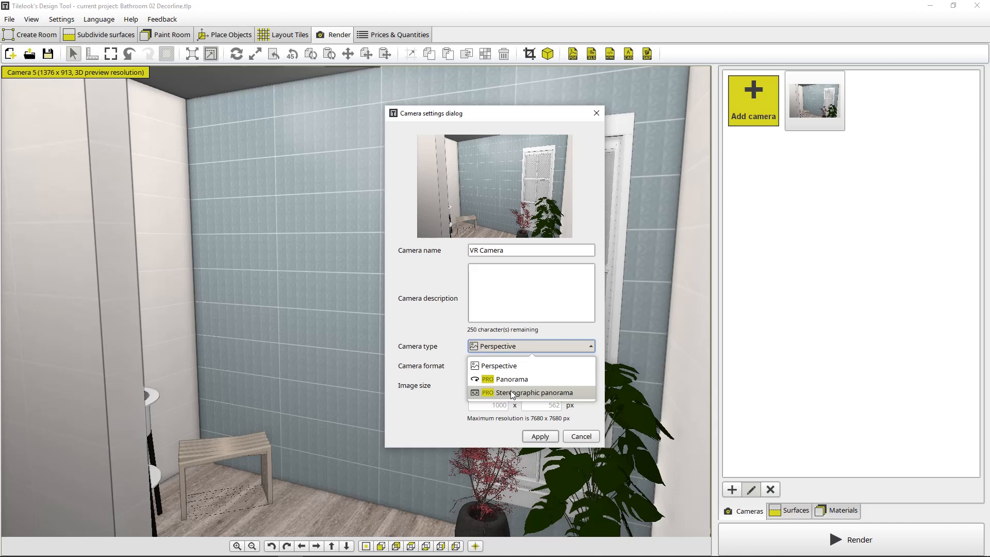
{"action": "mouse_move", "coordinate": [511, 395]}
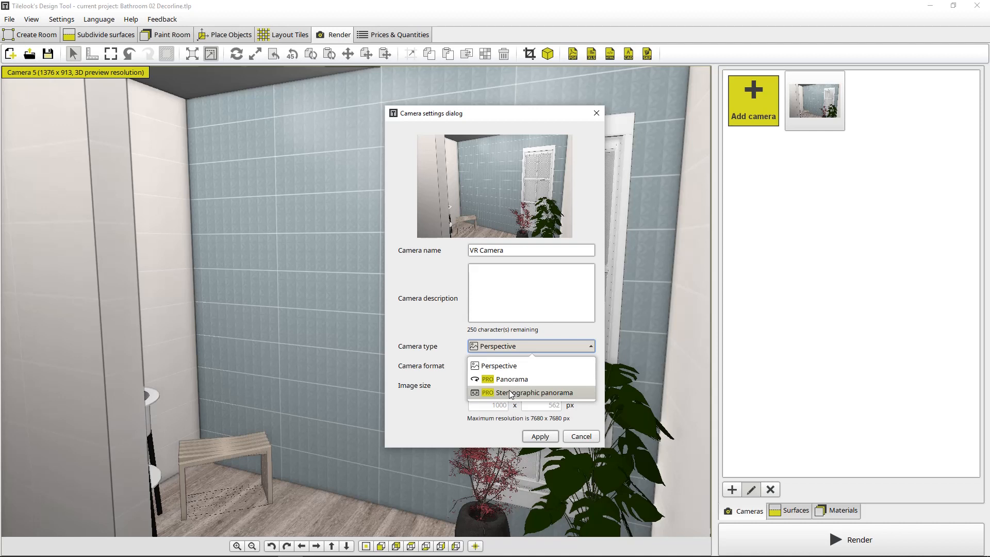
- Set VR Camera to Stereographic panorama at Large (4K display) 4096 × 2048 and apply
{"action": "left_click", "coordinate": [533, 391]}
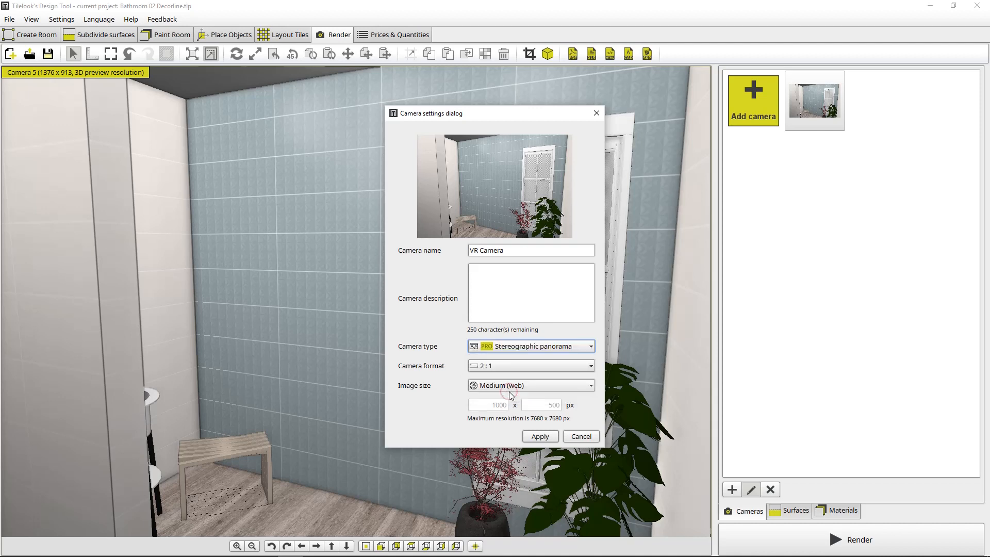
{"action": "mouse_move", "coordinate": [421, 396]}
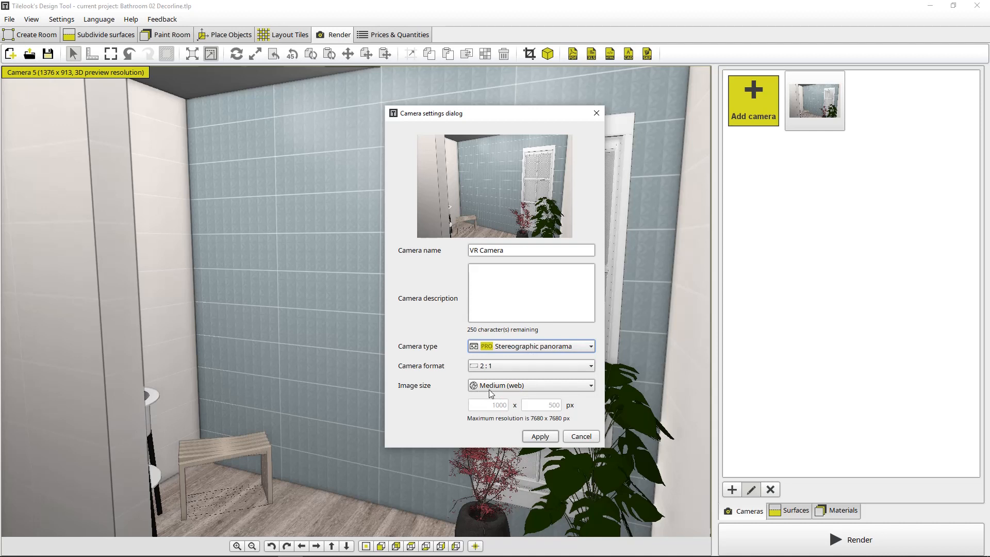
{"action": "left_click", "coordinate": [529, 384]}
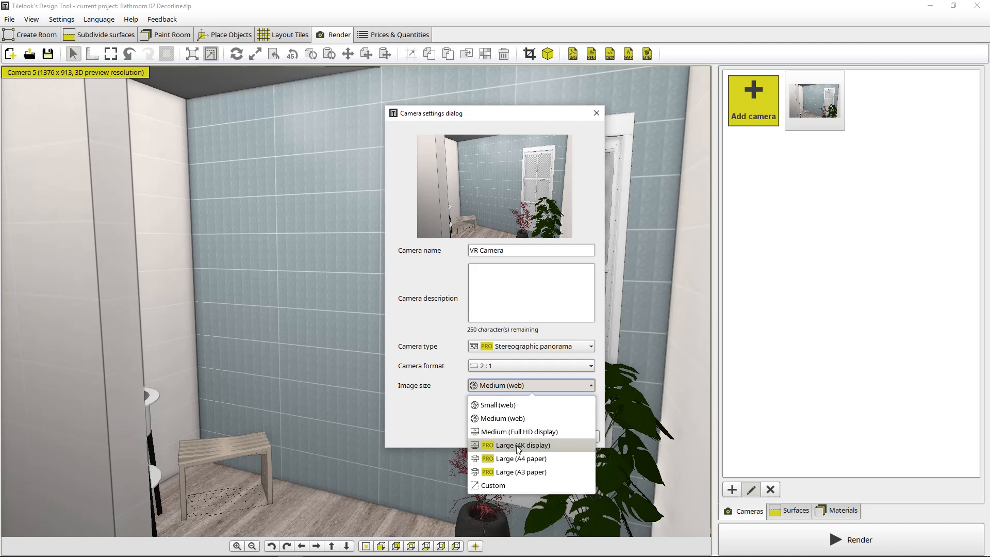
{"action": "mouse_move", "coordinate": [517, 431]}
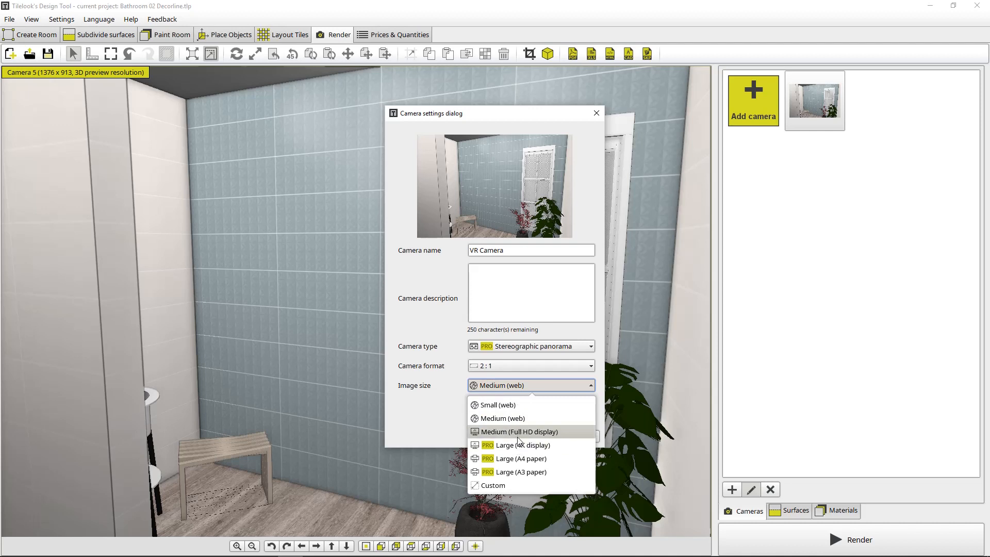
{"action": "mouse_move", "coordinate": [519, 449]}
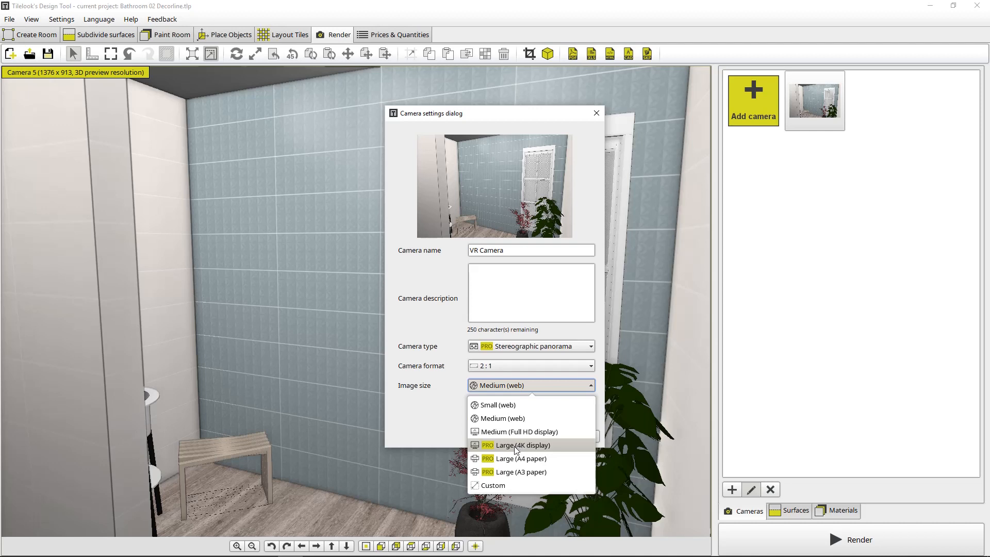
{"action": "left_click", "coordinate": [514, 446]}
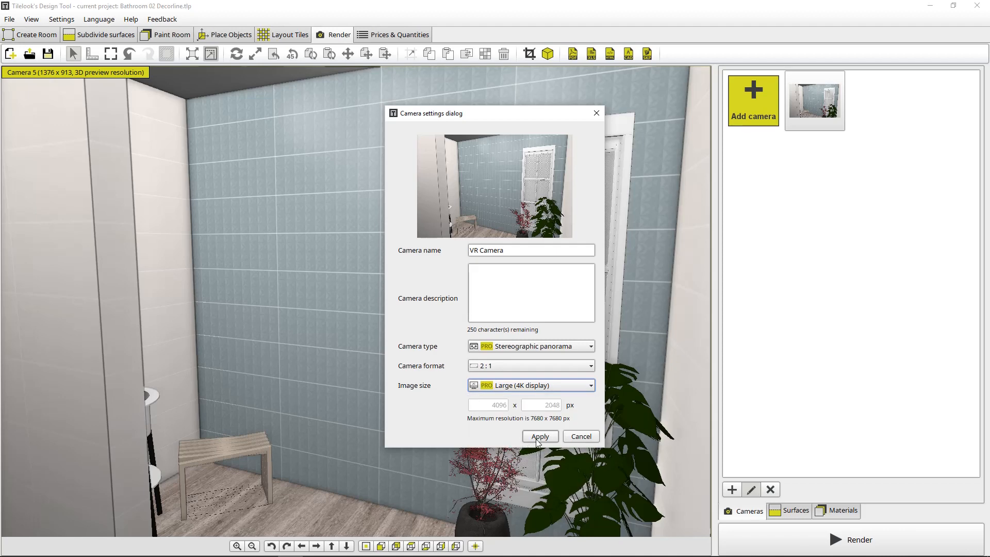
{"action": "left_click", "coordinate": [538, 435]}
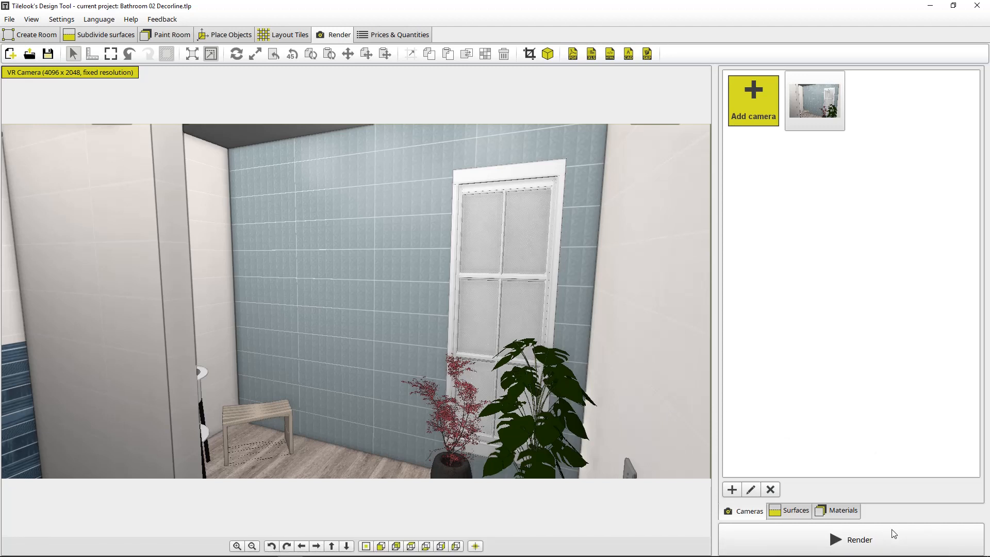
{"action": "mouse_move", "coordinate": [883, 541]}
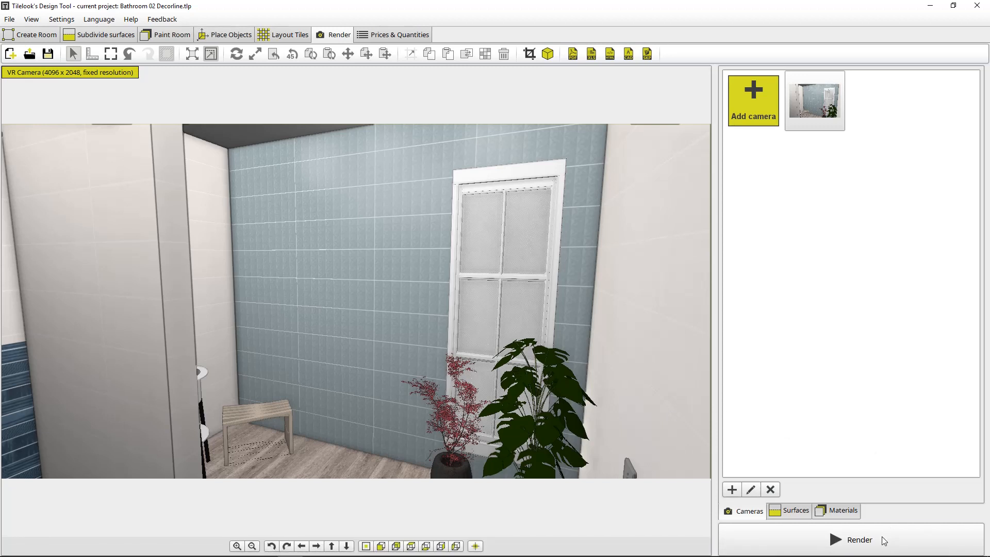
- Raise rendering quality from Very low to High and start the VR Camera render
{"action": "left_click", "coordinate": [859, 539]}
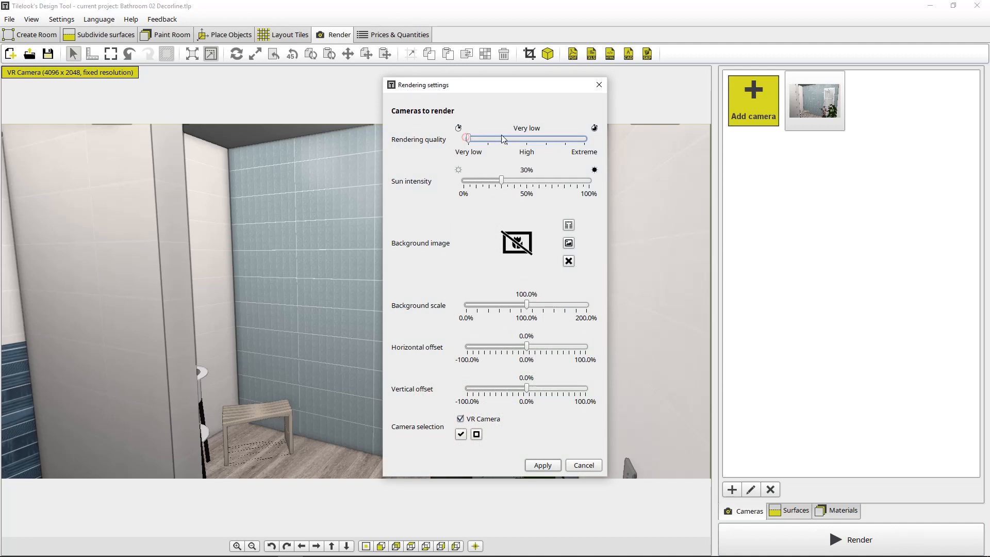
{"action": "left_click_drag", "start_coordinate": [466, 138], "coordinate": [532, 138]}
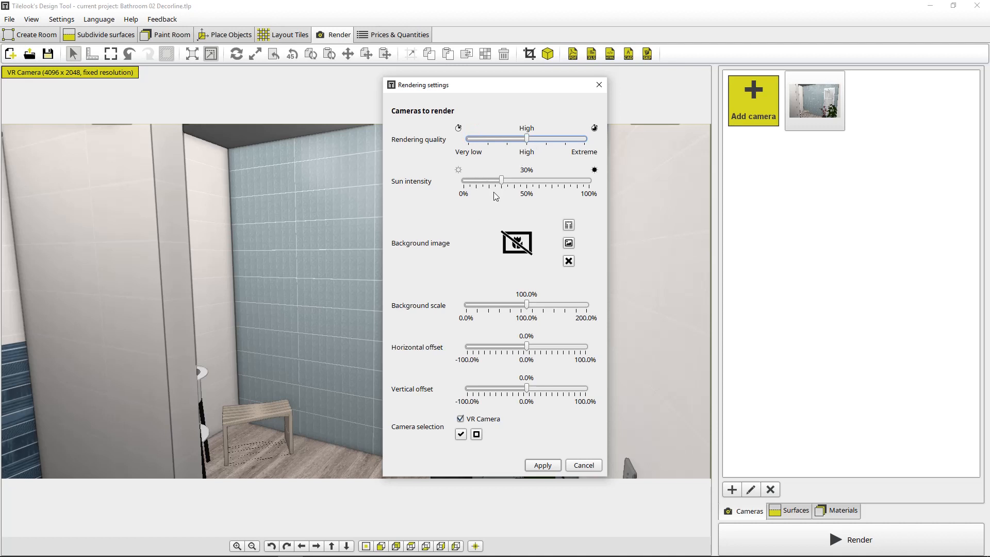
{"action": "mouse_move", "coordinate": [511, 321]}
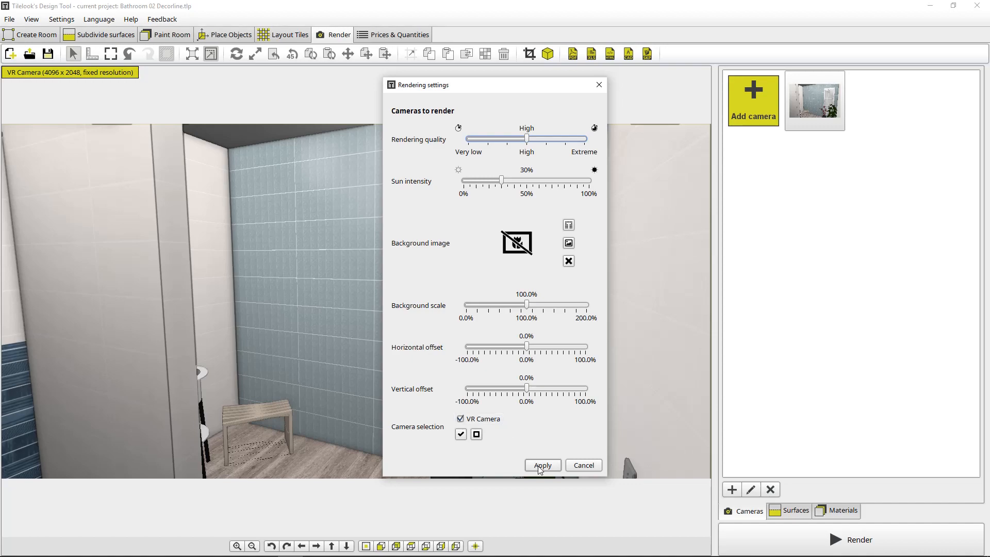
{"action": "left_click", "coordinate": [541, 465]}
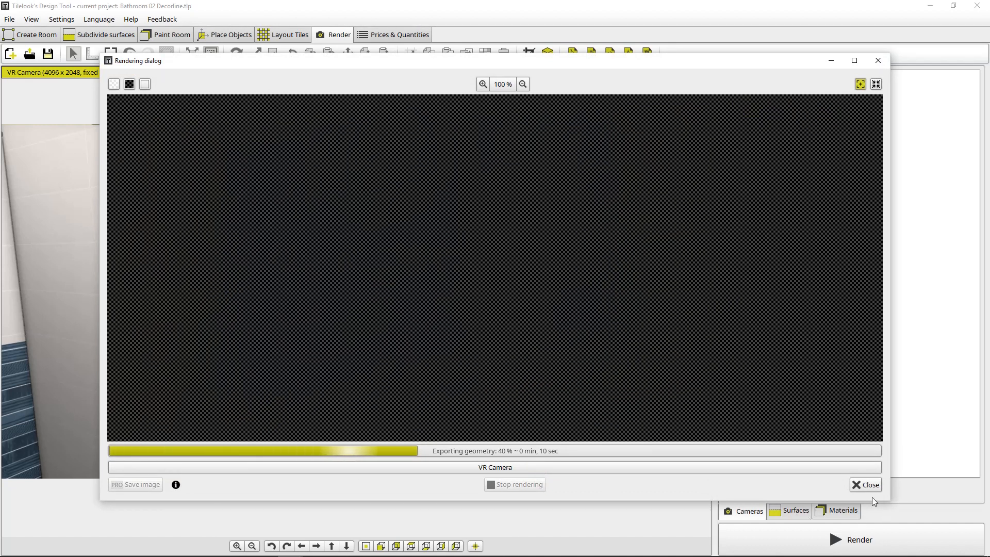
{"action": "mouse_move", "coordinate": [870, 494]}
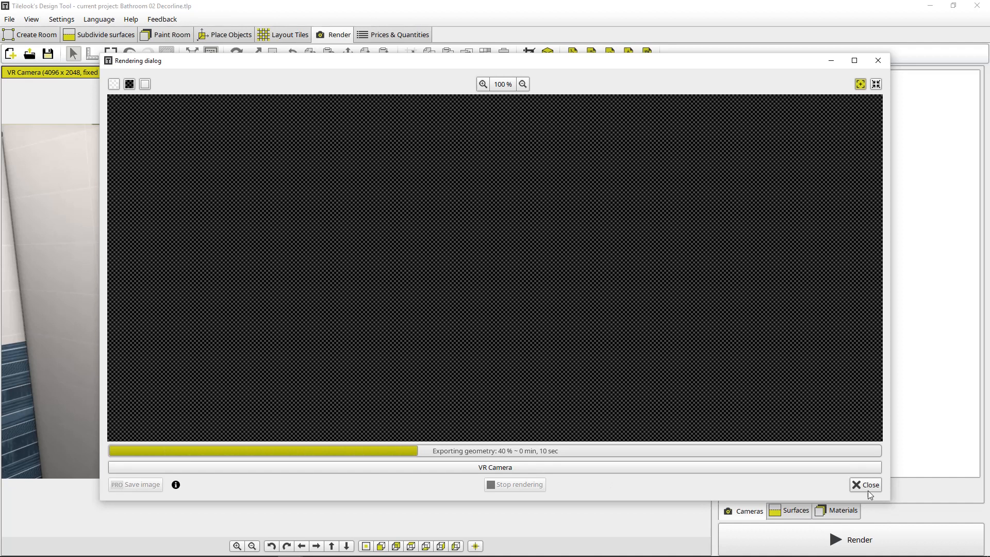